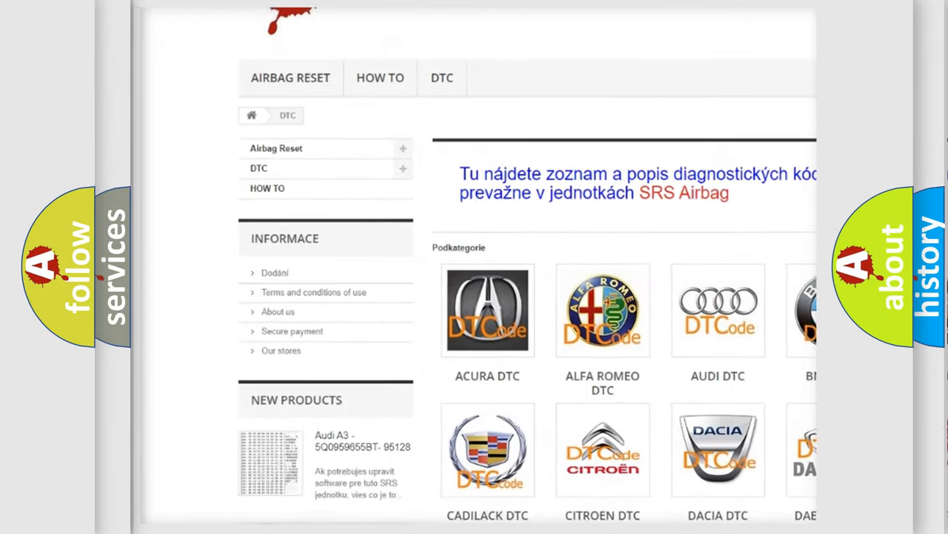
scroll(down, 3)
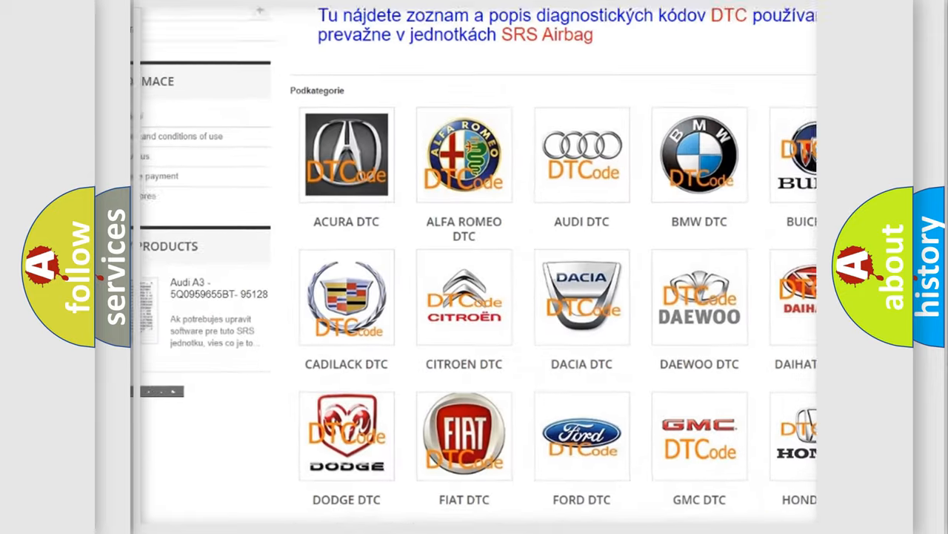
scroll(down, 3)
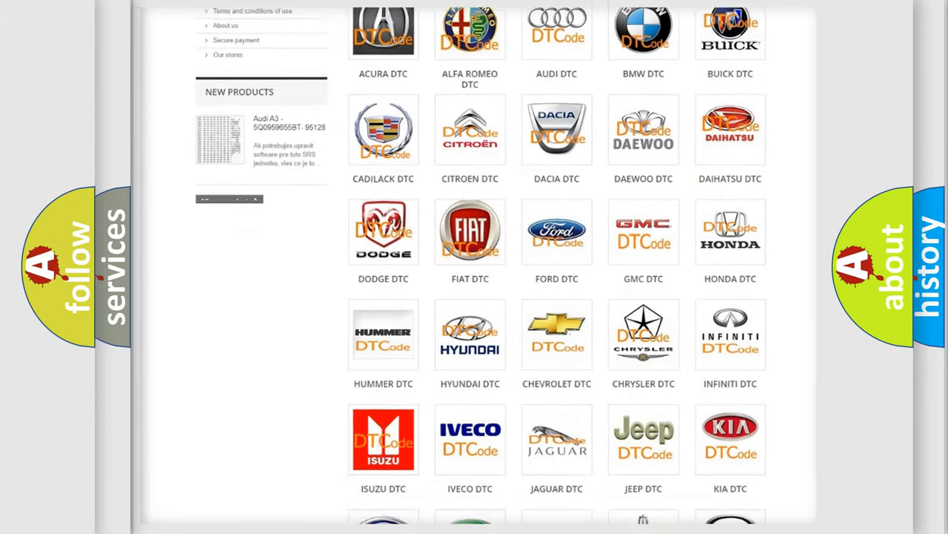
scroll(down, 3)
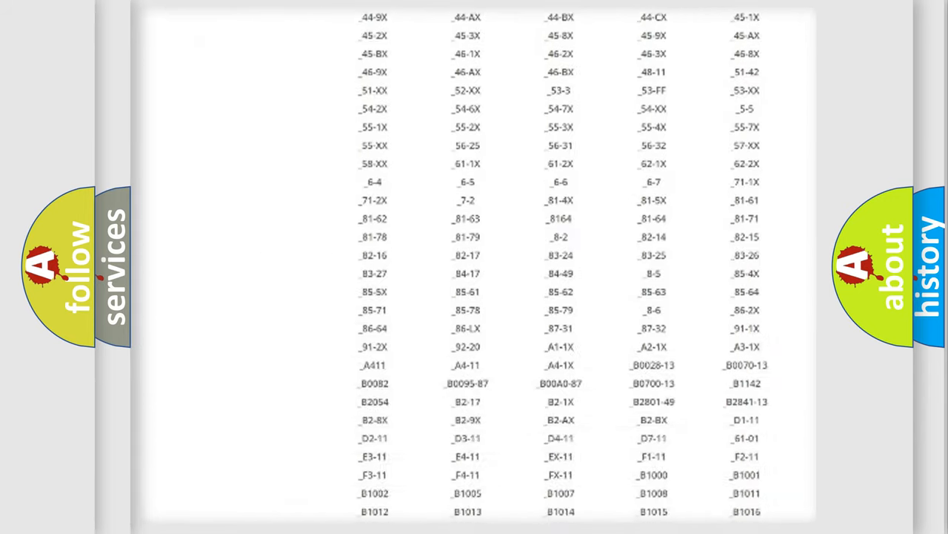
scroll(down, 3)
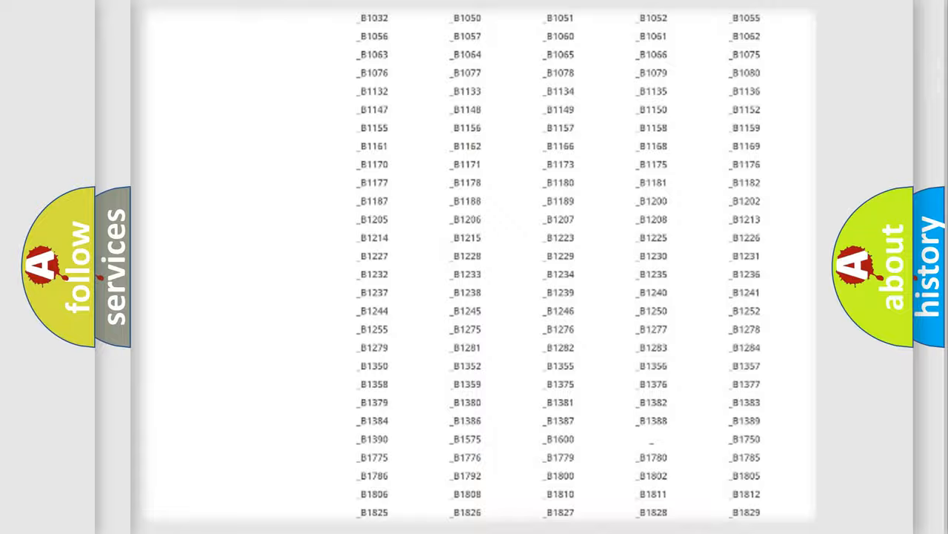